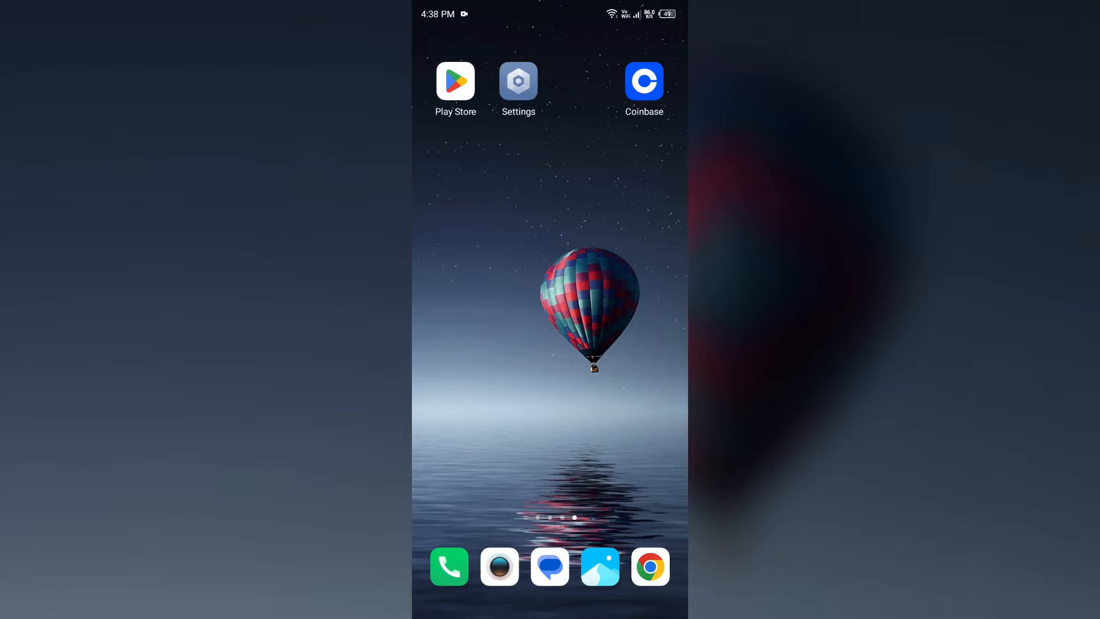
Step: Launch Chrome from the dock and activate its empty Google search box
left_click(643, 80)
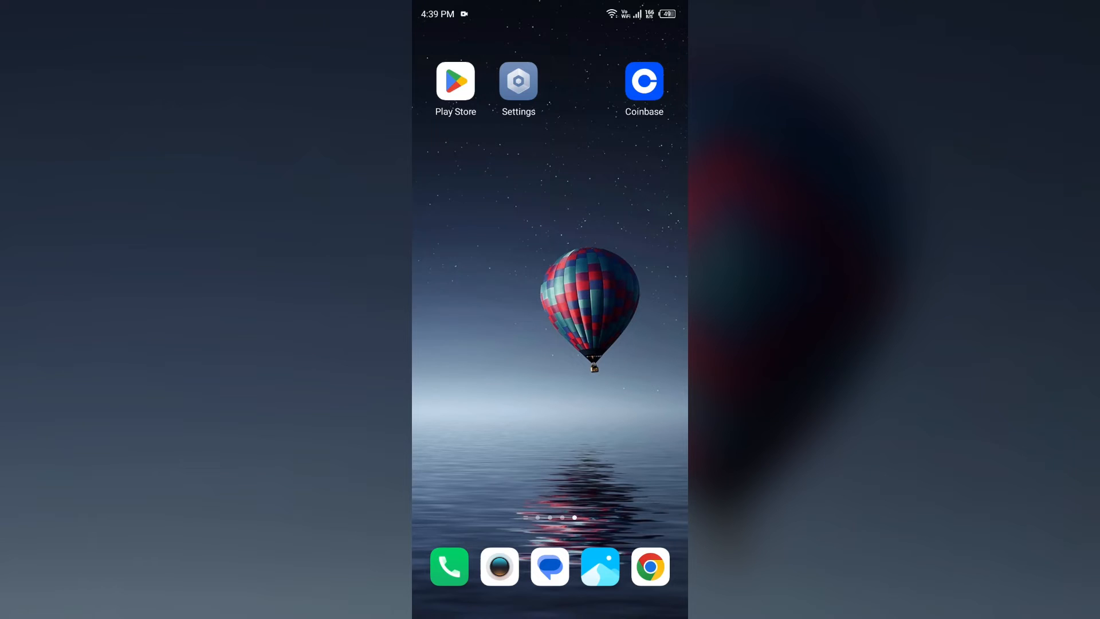
left_click(643, 80)
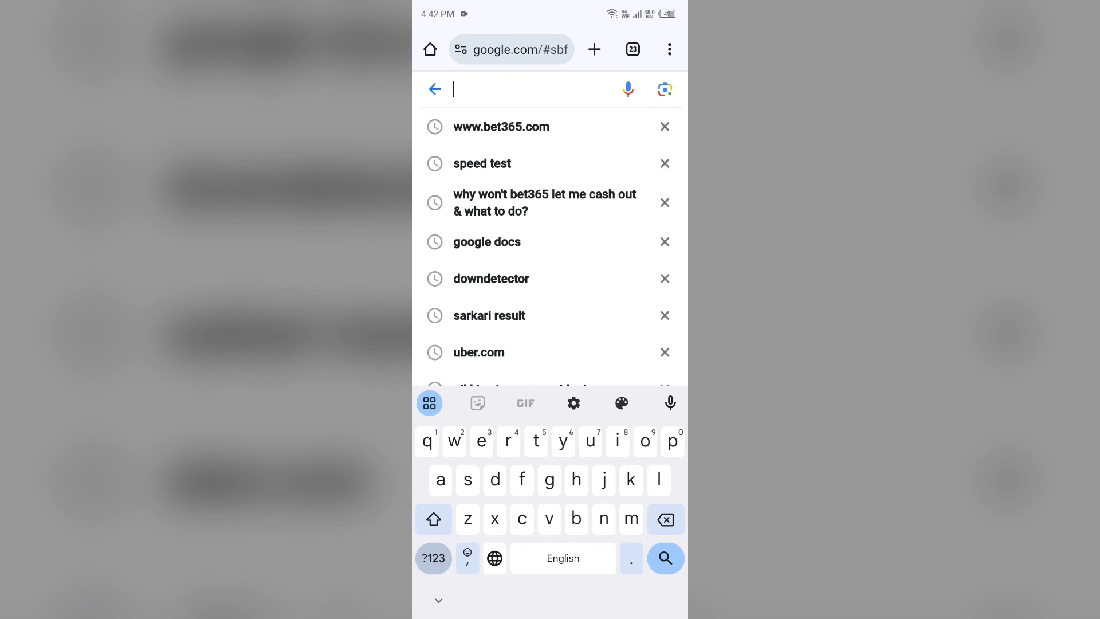
type("www.coinb")
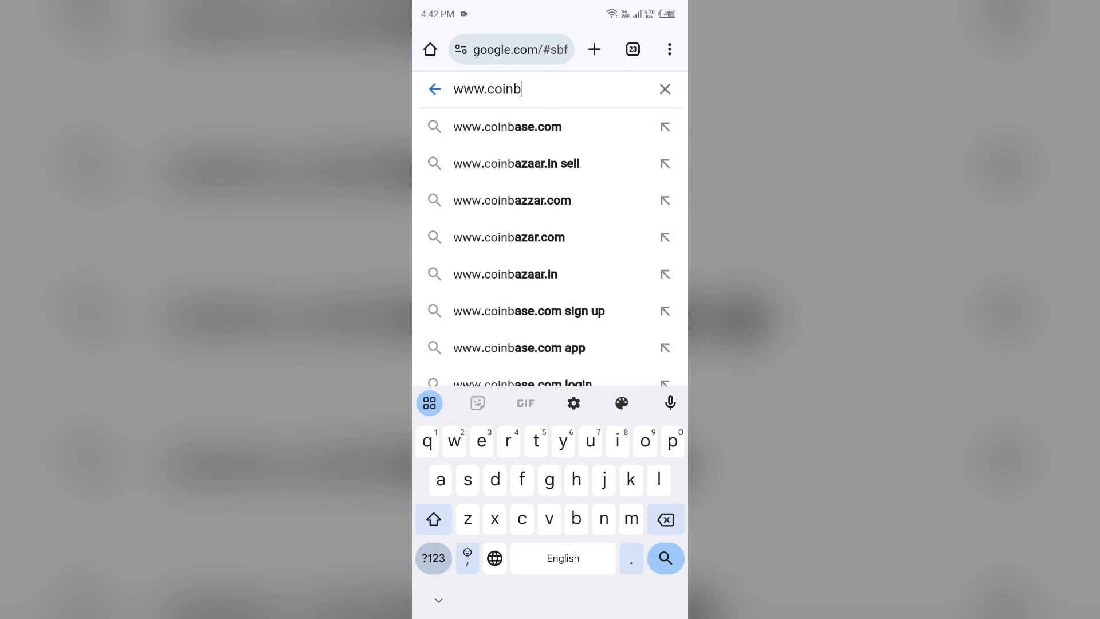
type("ase.com")
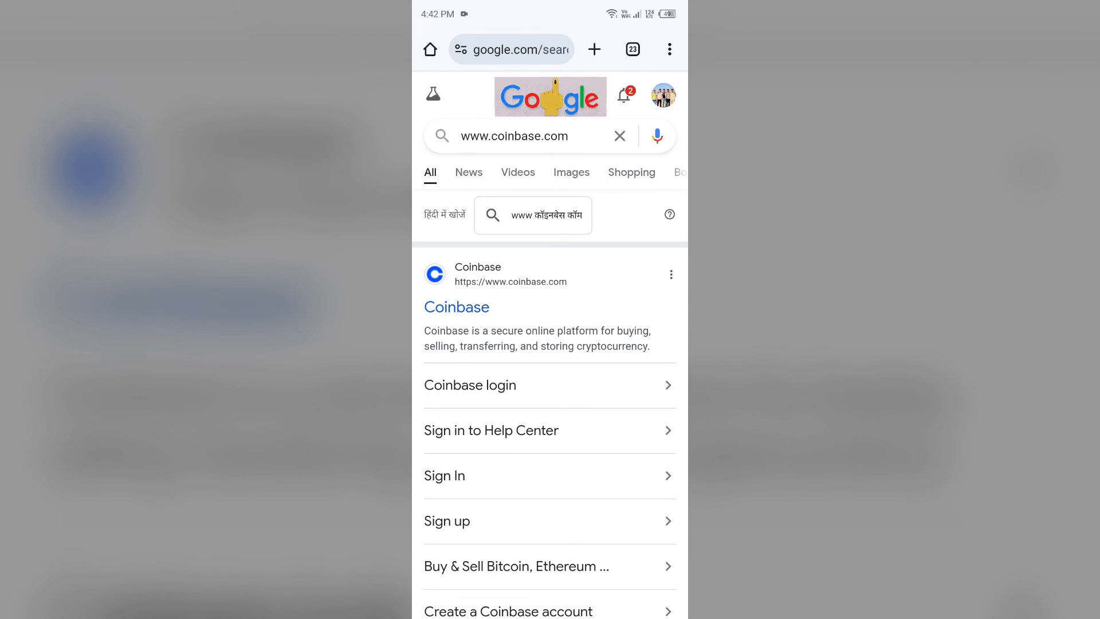
Step: Scroll down the coinbase.com results to reveal account creation, Wallet and About links
scroll("down", 3)
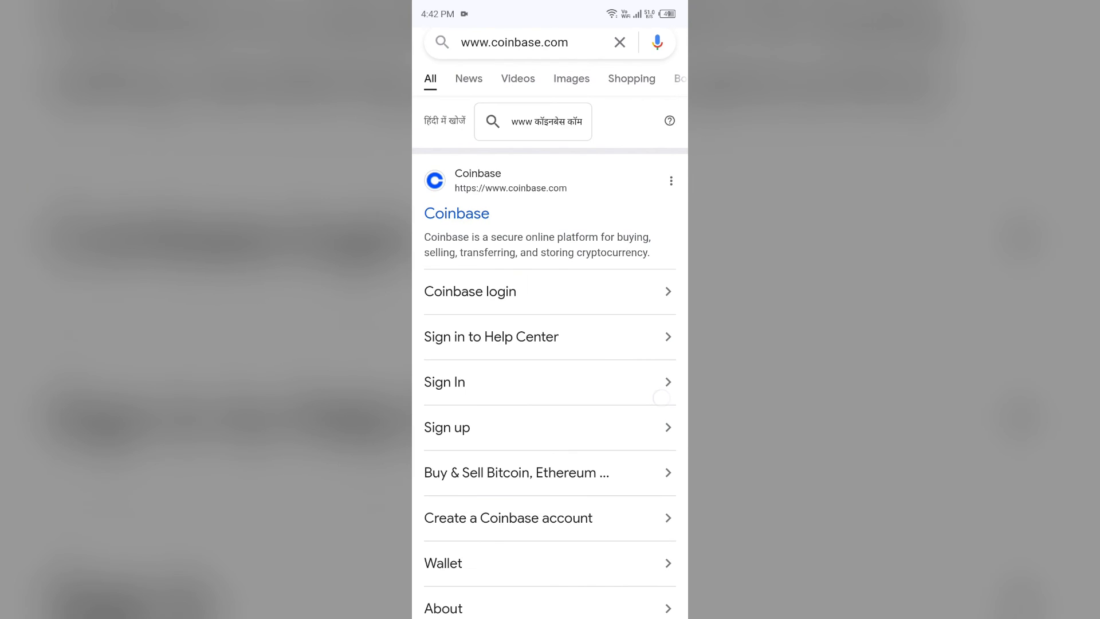